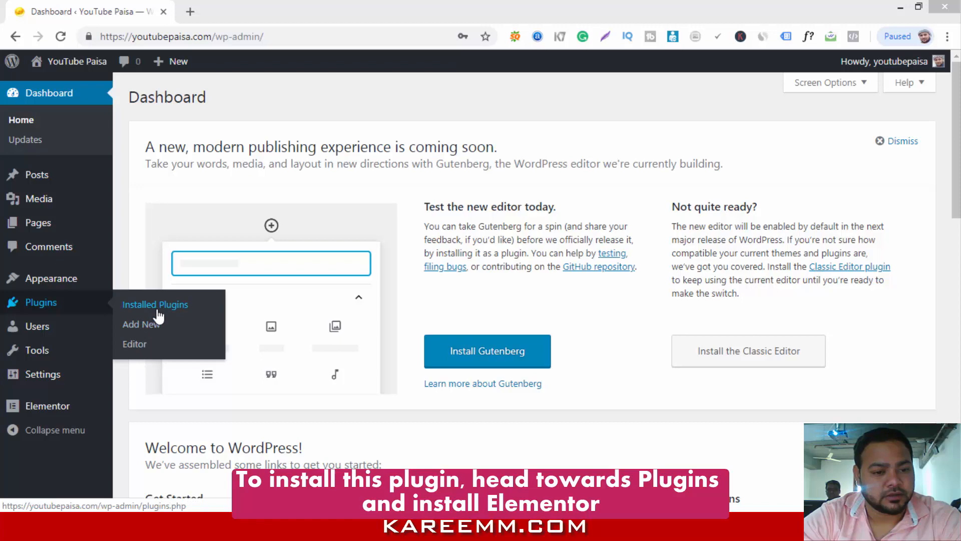
# Go to the Installed Plugins list, where Elementor shows as active
pyautogui.click(155, 304)
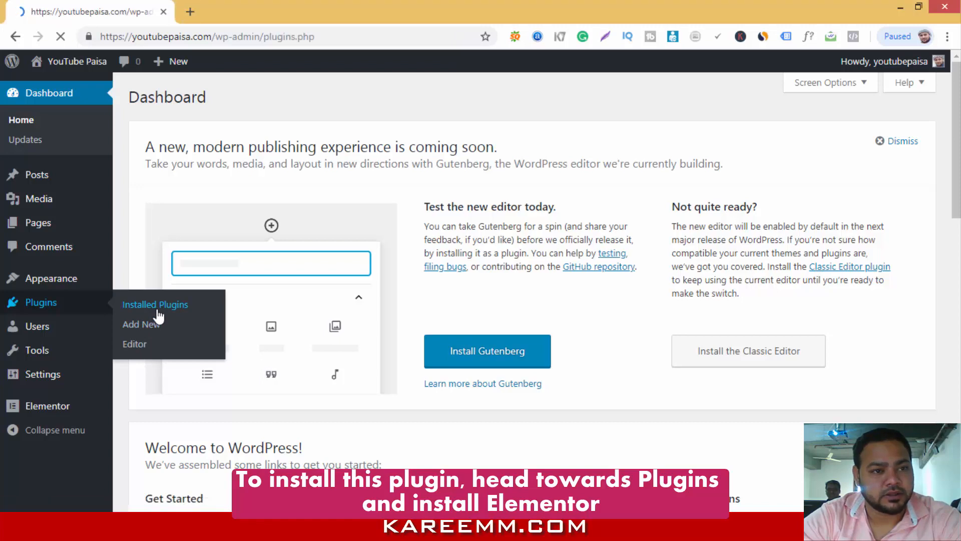
pyautogui.click(156, 305)
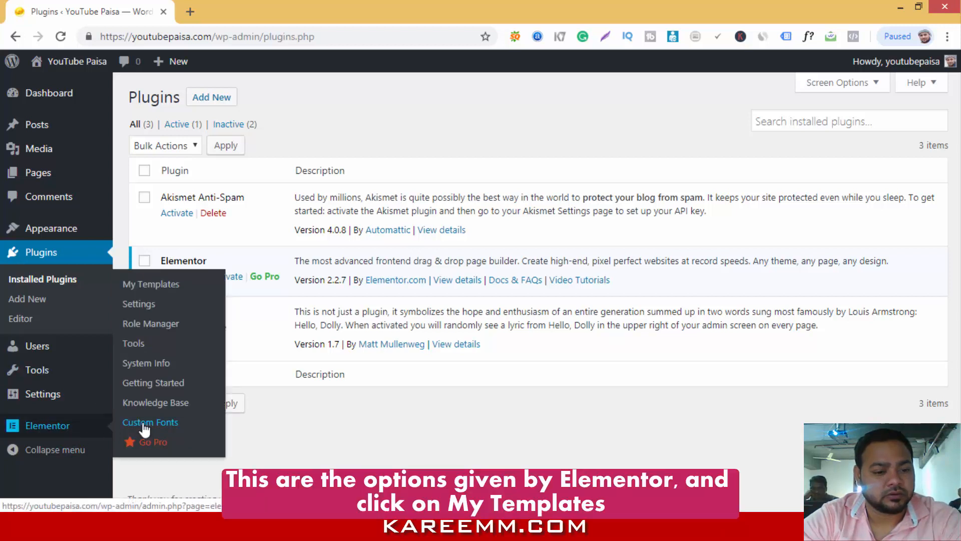
# Go to Elementor's My Templates page, which has no templates yet
pyautogui.click(151, 284)
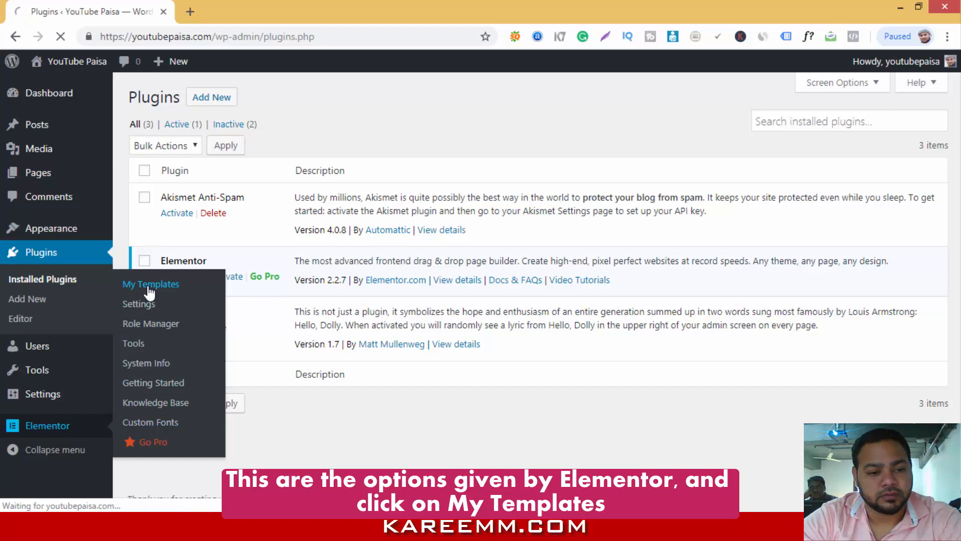
pyautogui.click(151, 284)
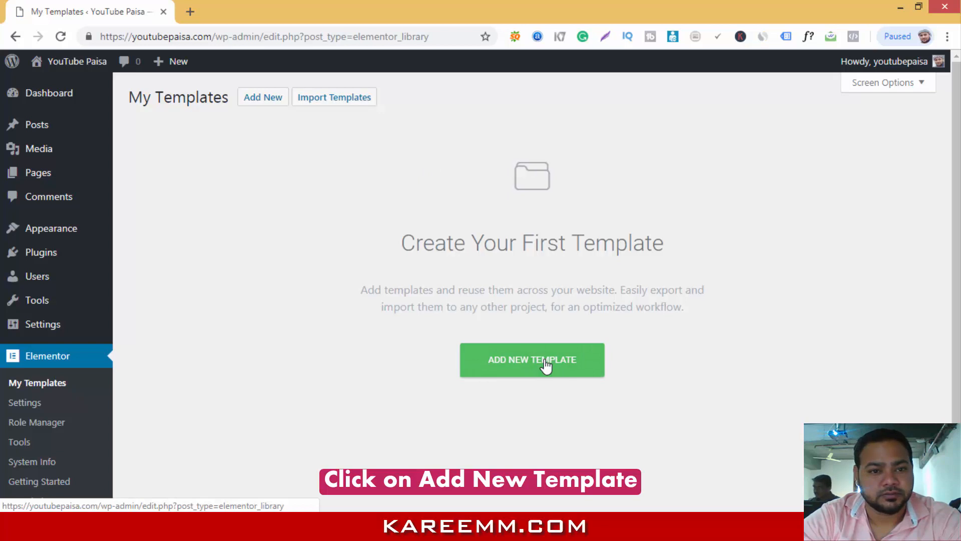
# Create a new unnamed Page-type template, opening it as Elementor Page #9
pyautogui.click(532, 360)
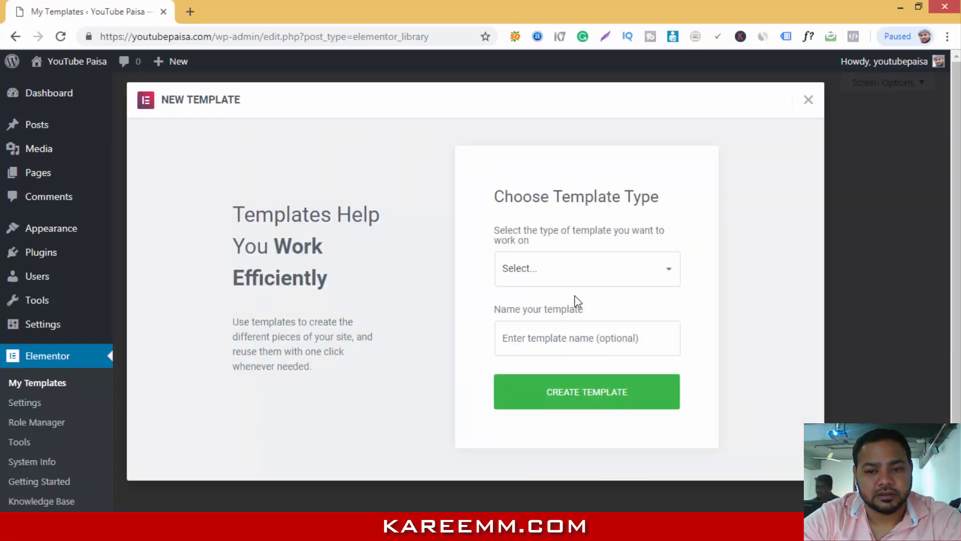
pyautogui.click(585, 269)
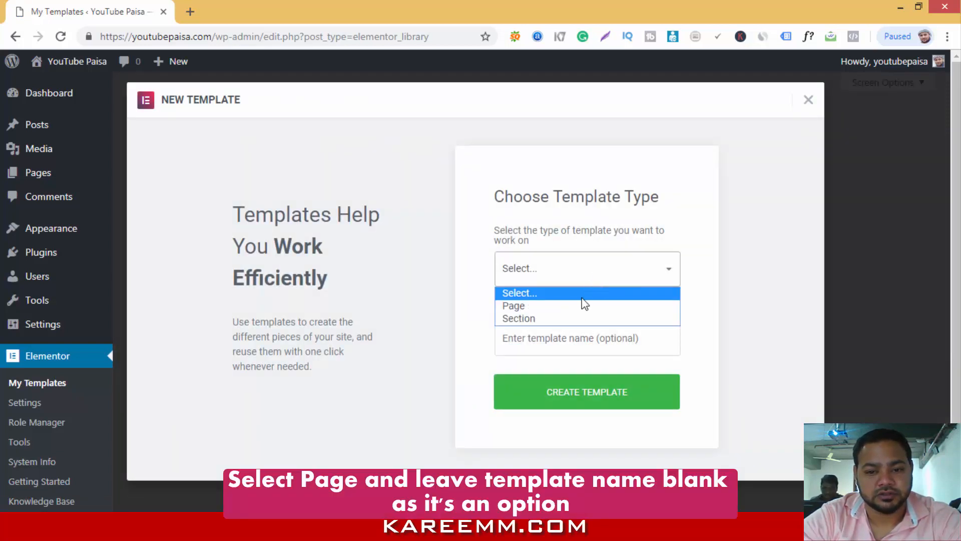
pyautogui.click(514, 306)
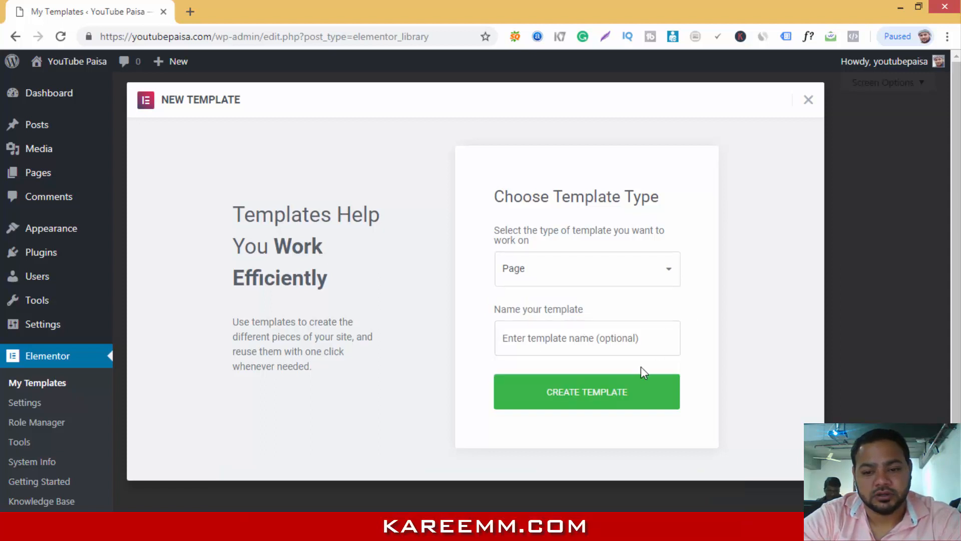
pyautogui.click(585, 392)
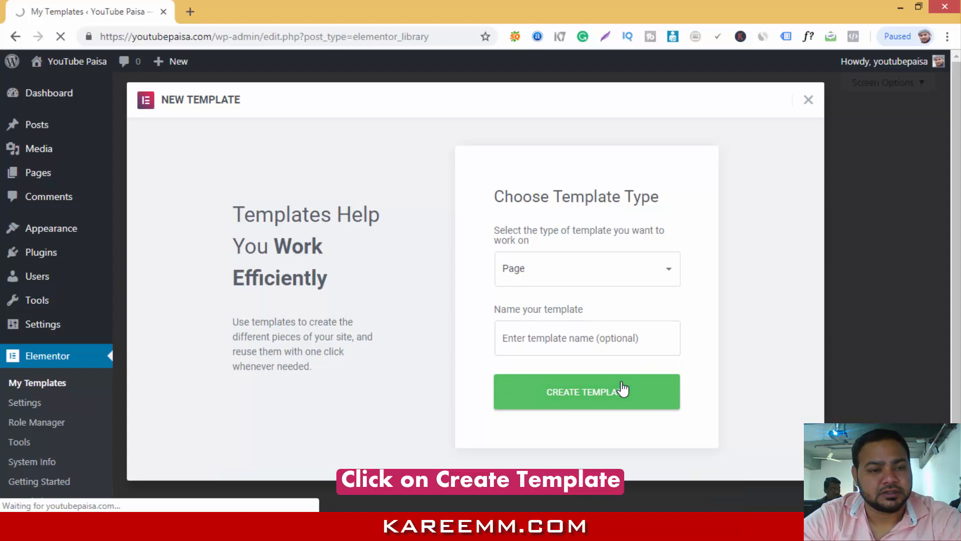
pyautogui.click(586, 392)
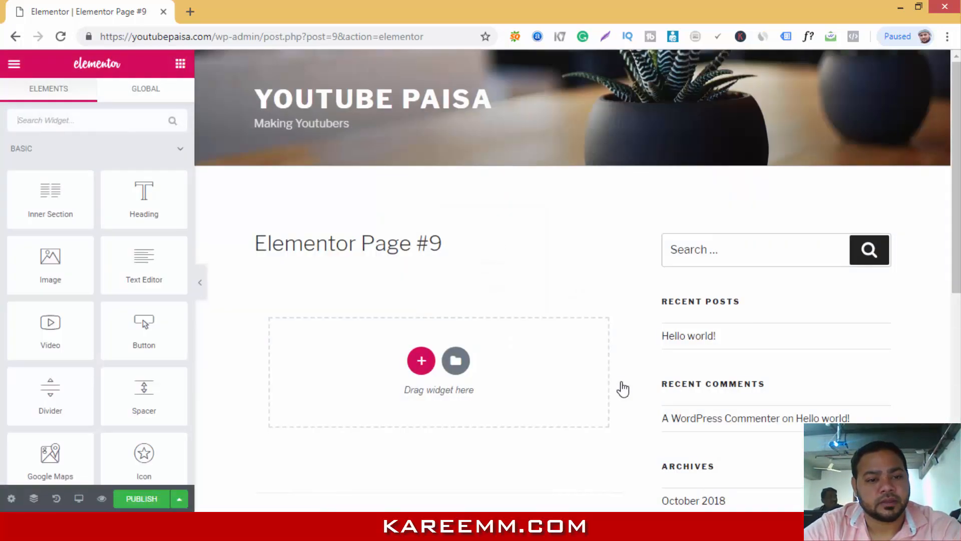
pyautogui.moveTo(607, 381)
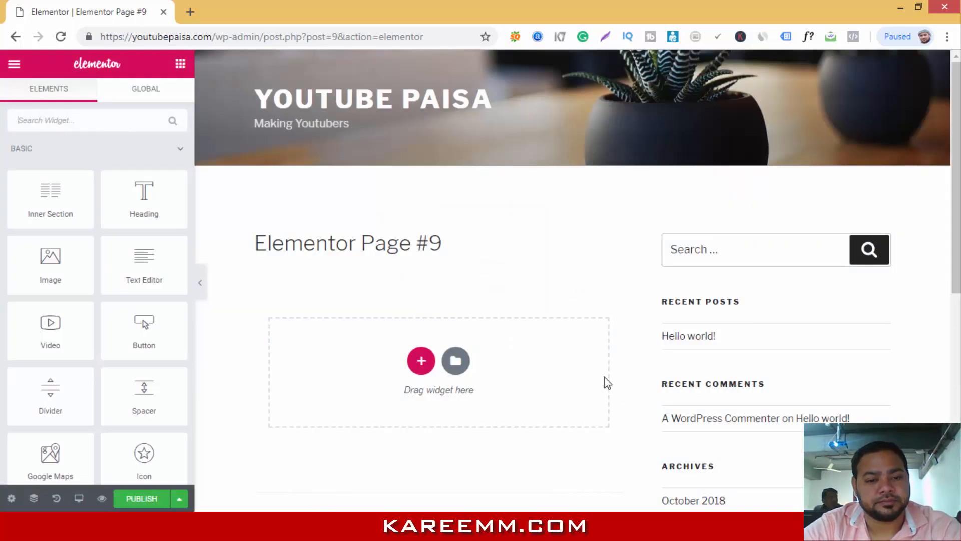
pyautogui.moveTo(438, 346)
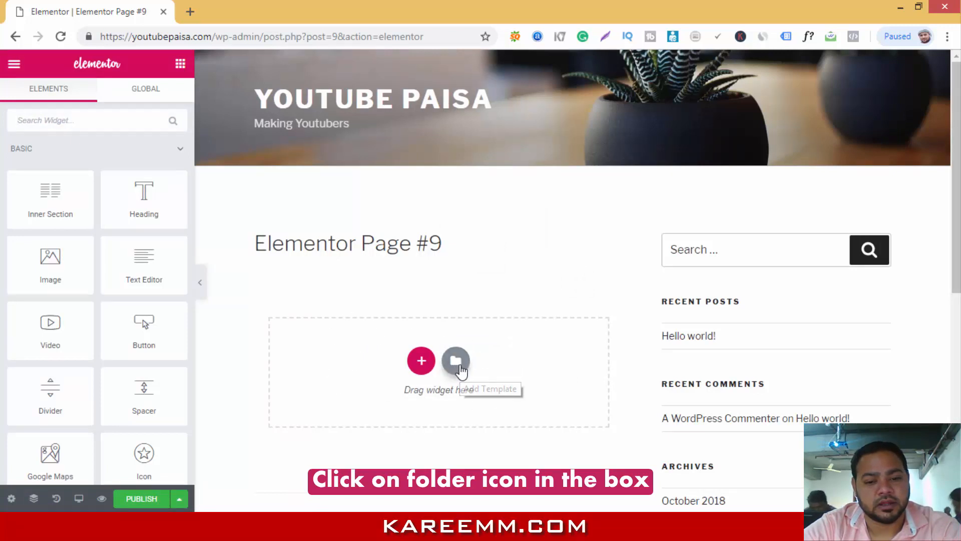
# Bring up Elementor's template library from the empty drop area
pyautogui.click(456, 360)
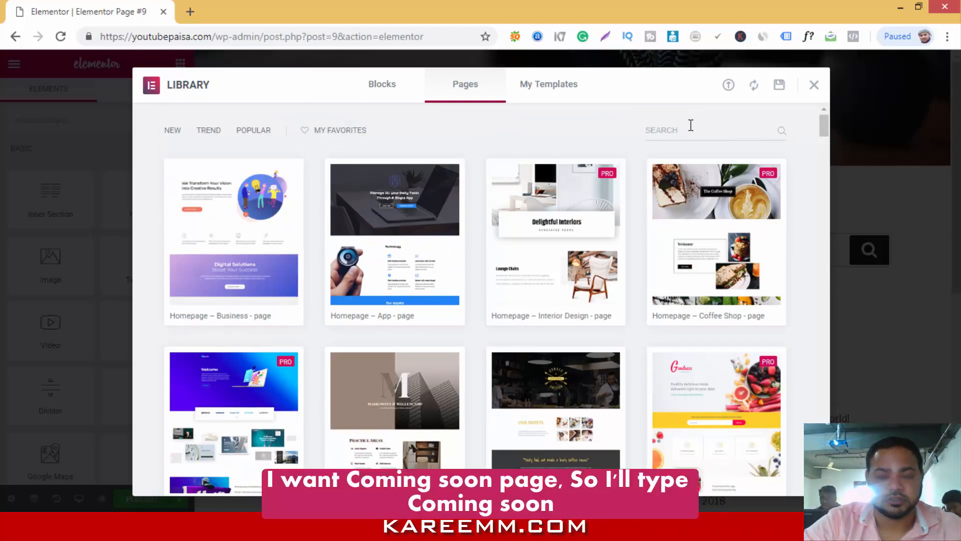
# Search the library for 'coming' and insert the Coming Soon 2 page design
pyautogui.write('COMIN')
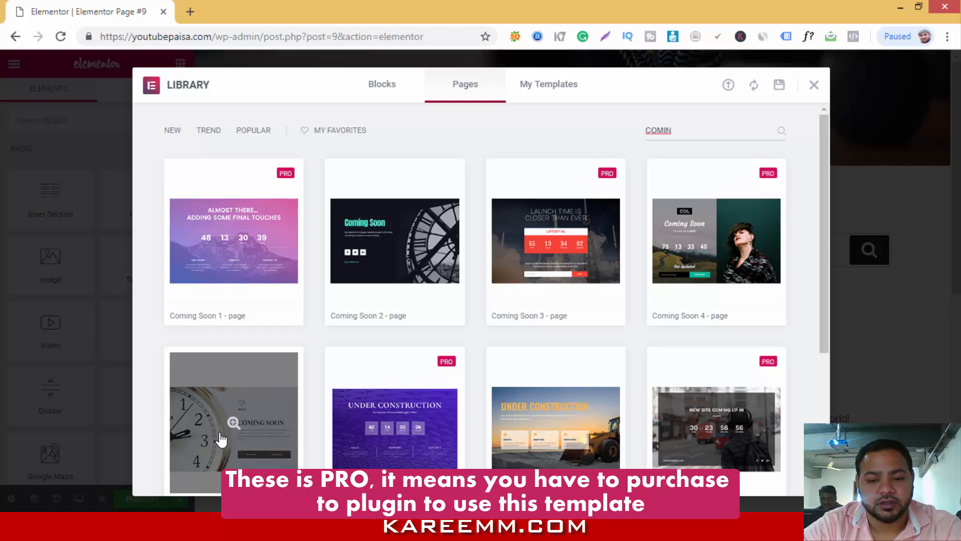
pyautogui.moveTo(512, 401)
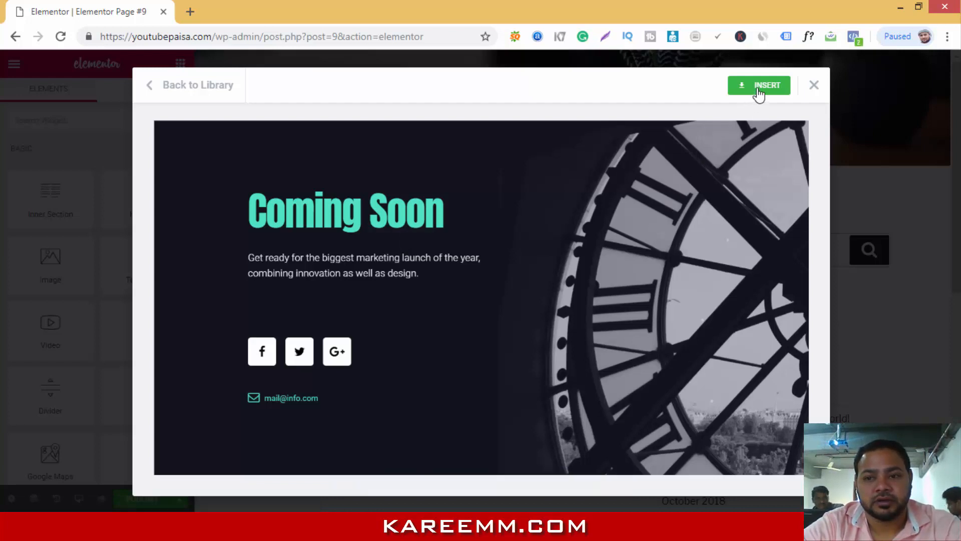
pyautogui.click(759, 85)
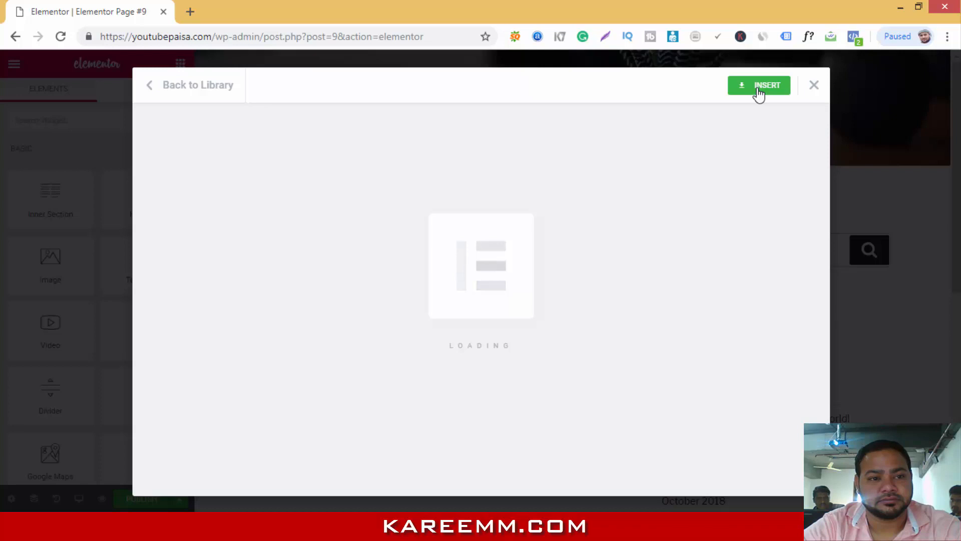
pyautogui.click(759, 84)
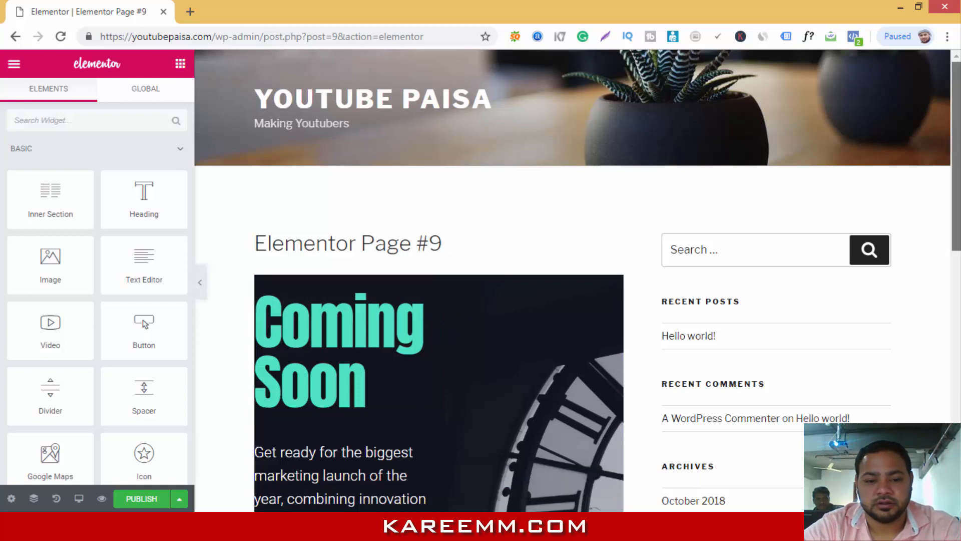
pyautogui.scroll(-3)
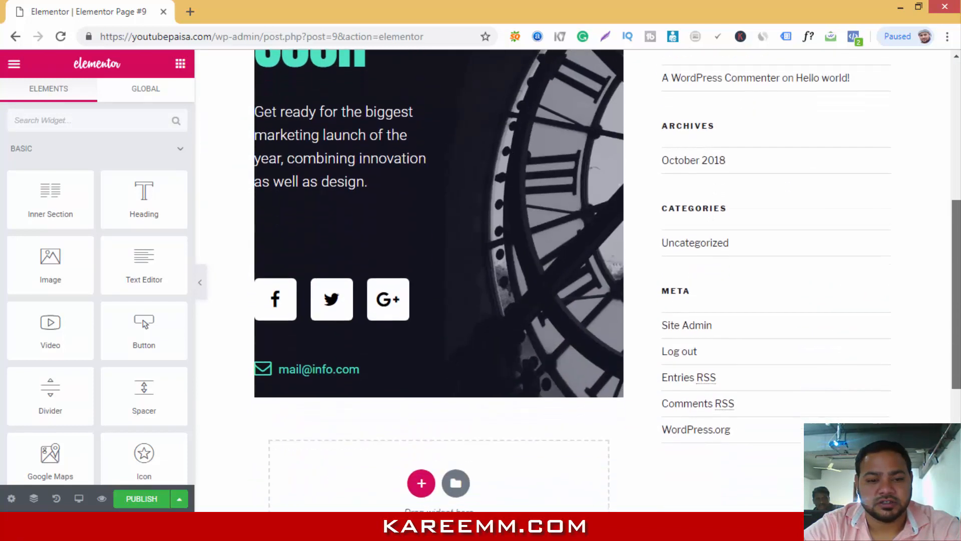
pyautogui.scroll(3)
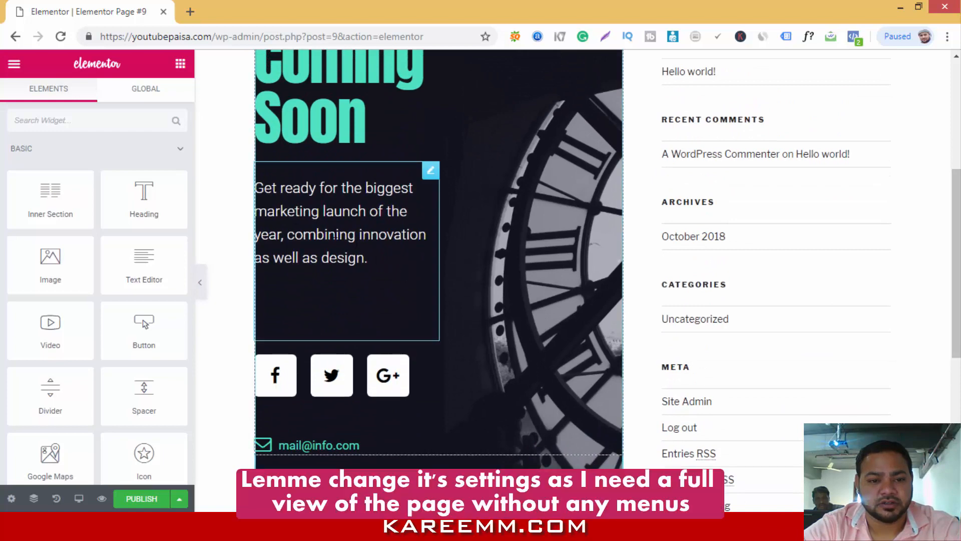
pyautogui.moveTo(78, 497)
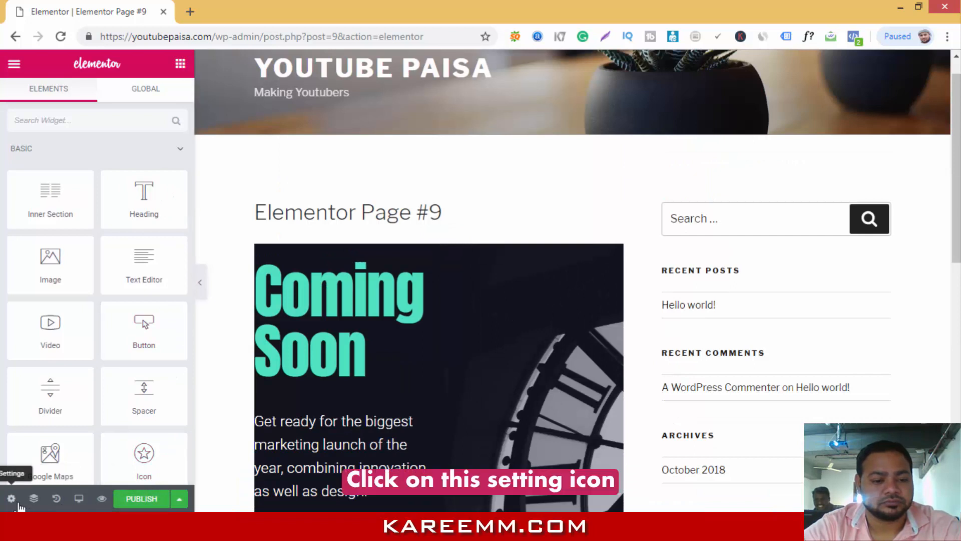
# Set the page layout to Elementor Canvas so the design fills the page without header or sidebar
pyautogui.click(10, 498)
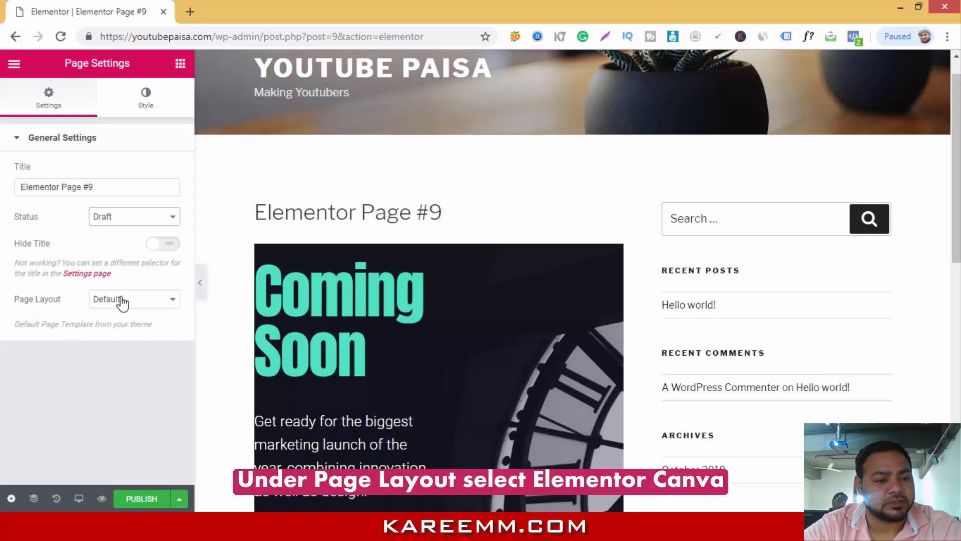
pyautogui.click(132, 299)
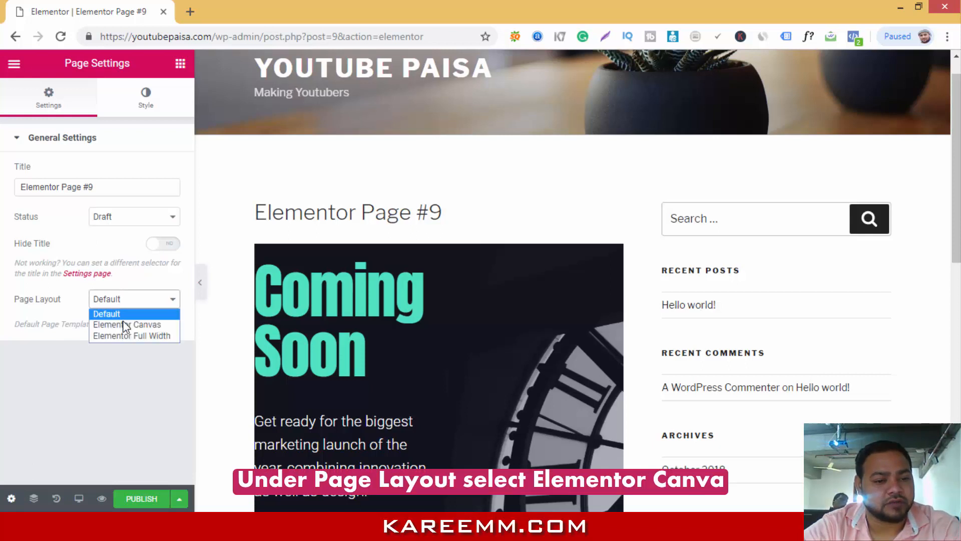
pyautogui.click(127, 324)
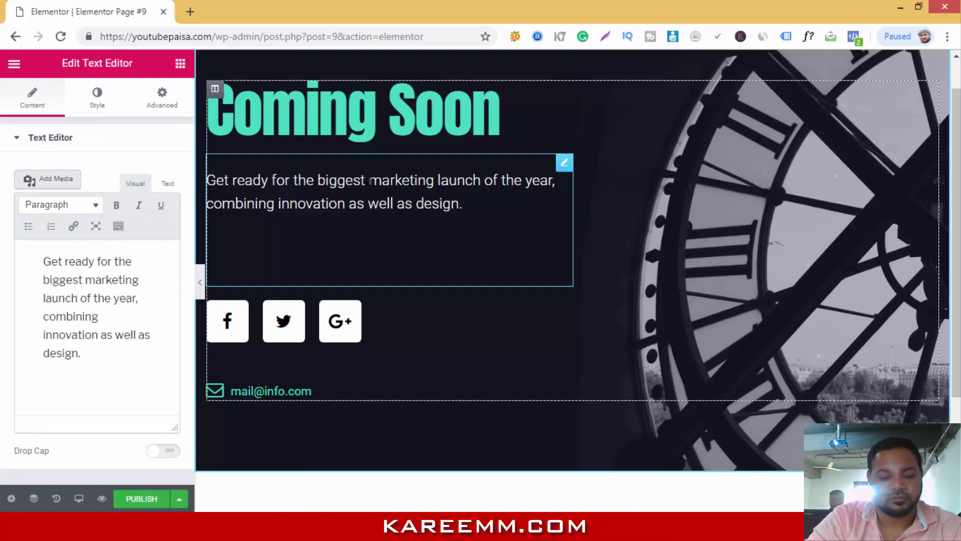
# Replace 'marketing' with 'Youtube training' and start replacing 'design' in the description
pyautogui.write('Youtube training')
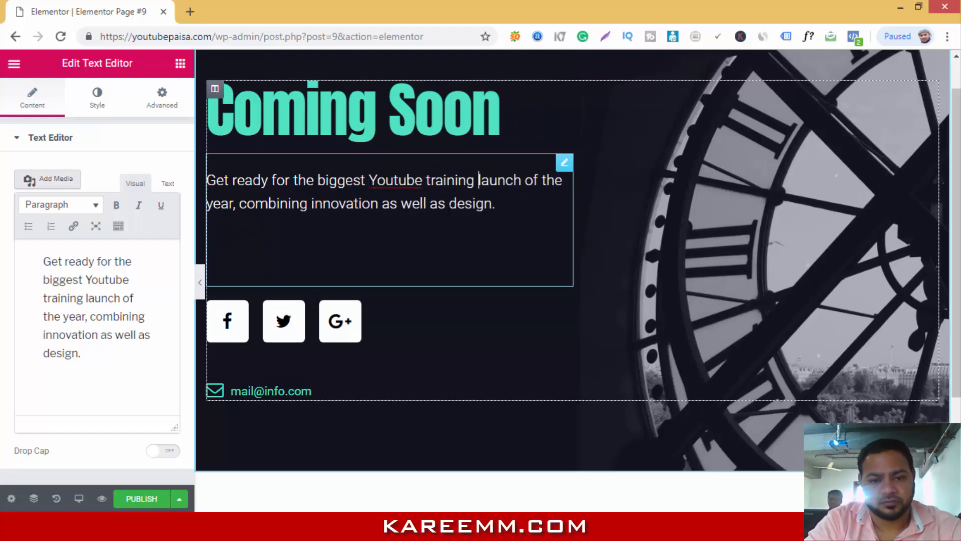
pyautogui.write('creat')
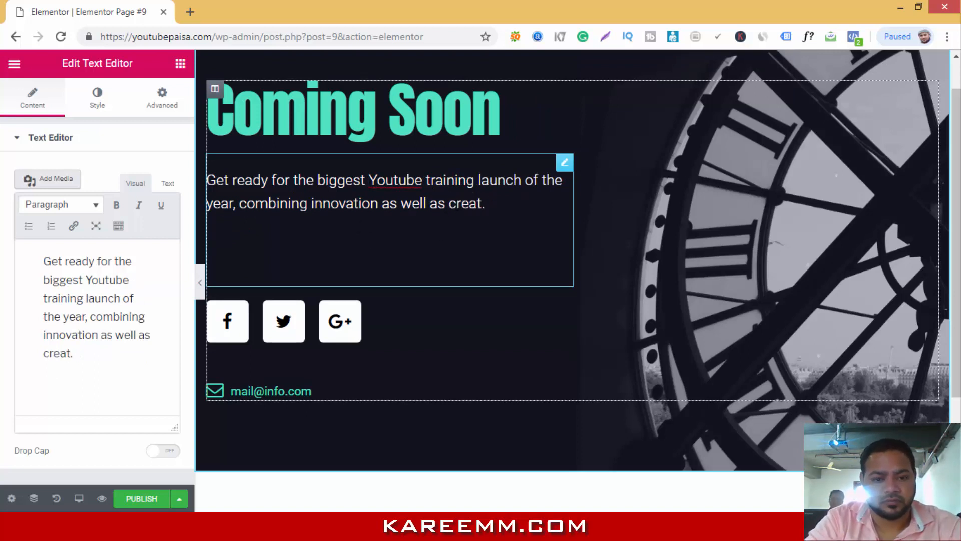
pyautogui.click(227, 321)
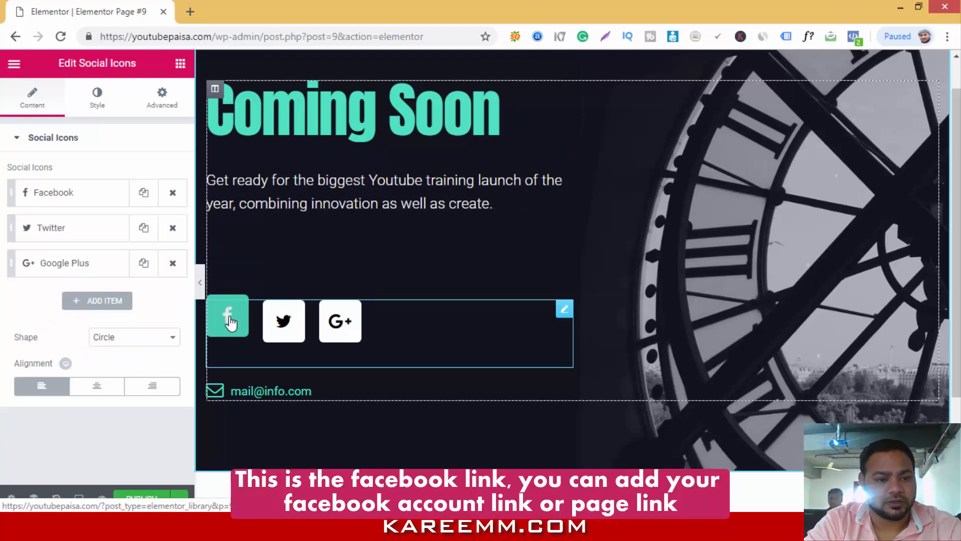
# Link the Facebook icon to facebook.com/youtubepaisa and delete the Twitter icon
pyautogui.click(54, 193)
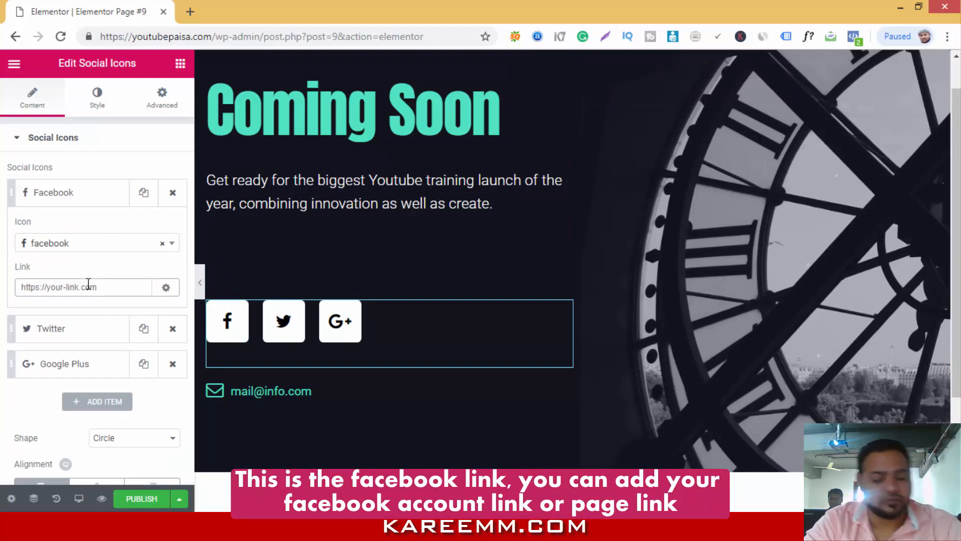
pyautogui.write('facebook.com')
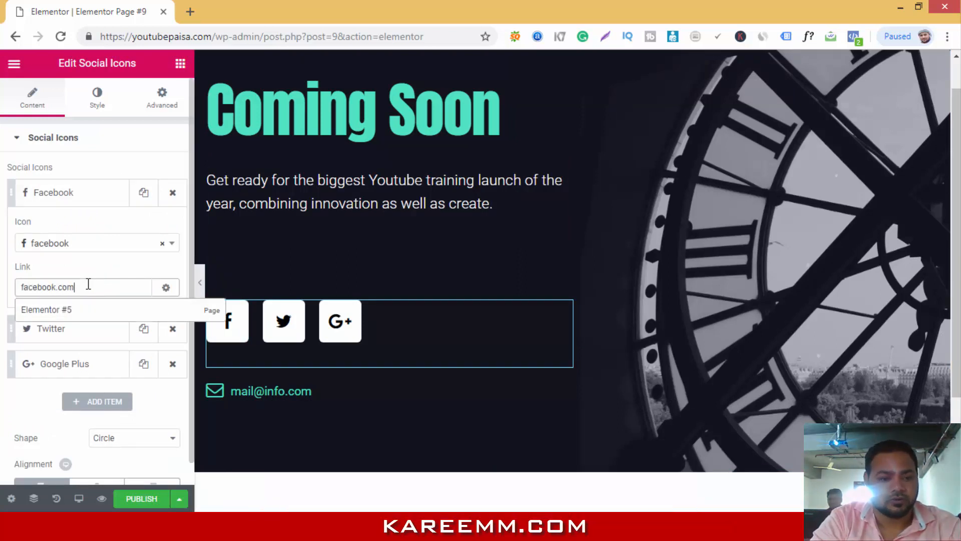
pyautogui.write('/youtubepaisa')
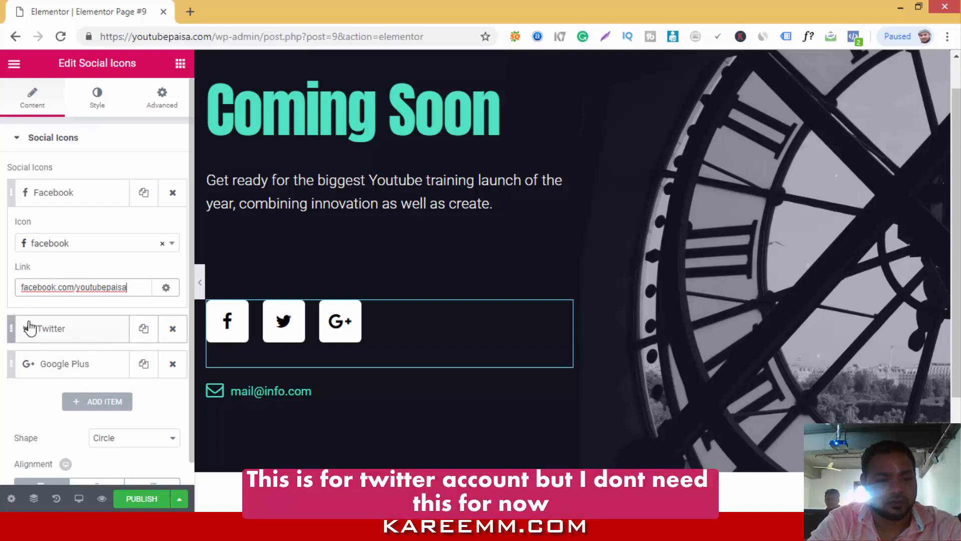
pyautogui.click(52, 328)
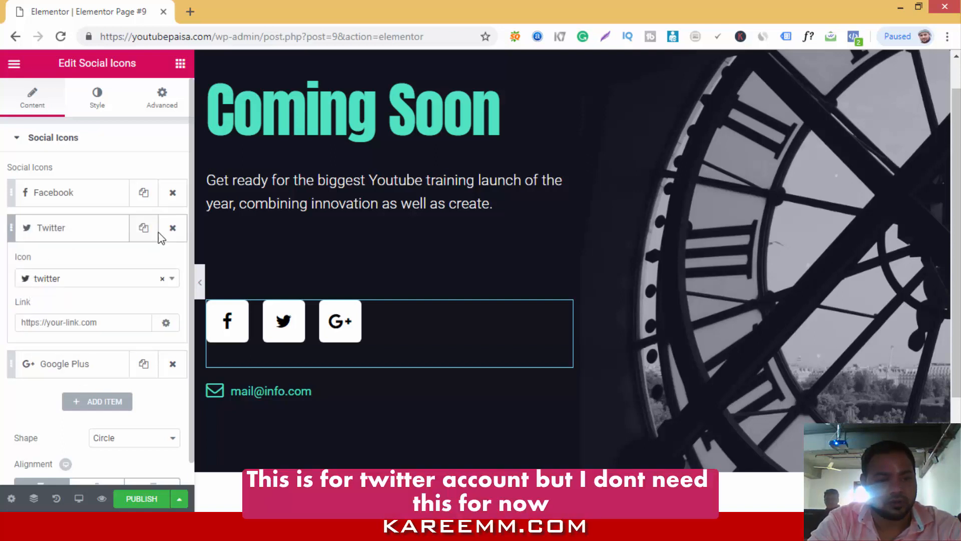
pyautogui.click(172, 228)
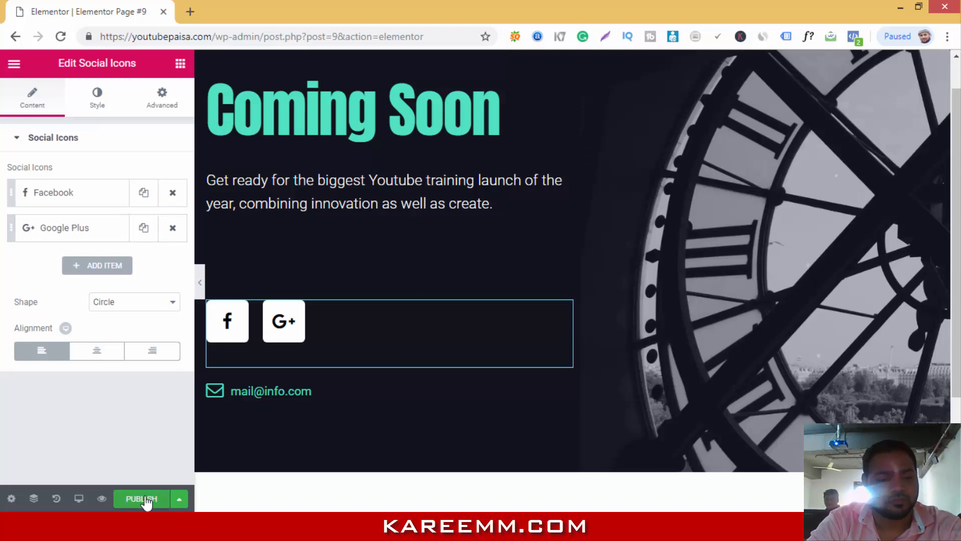
# Publish the coming-soon page and view it live via Have a Look
pyautogui.click(141, 499)
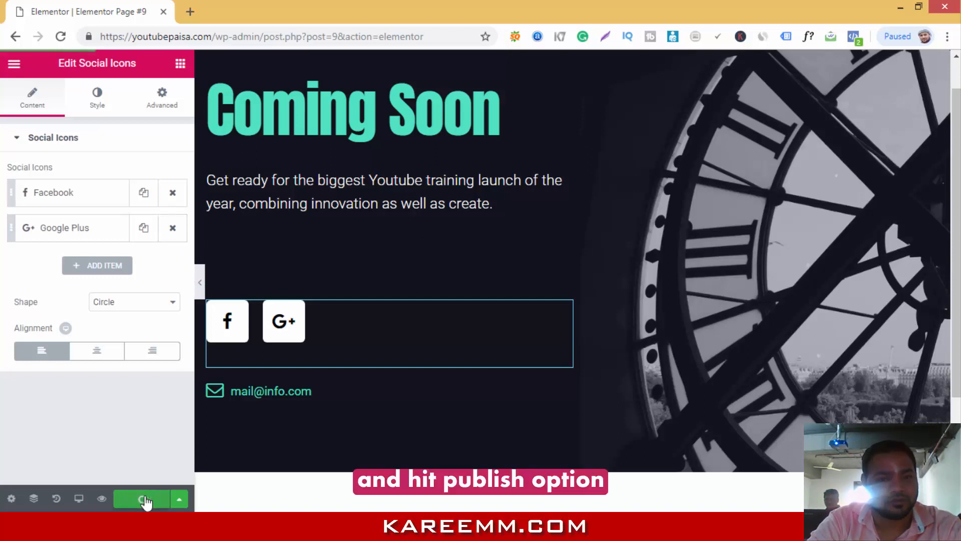
pyautogui.click(142, 498)
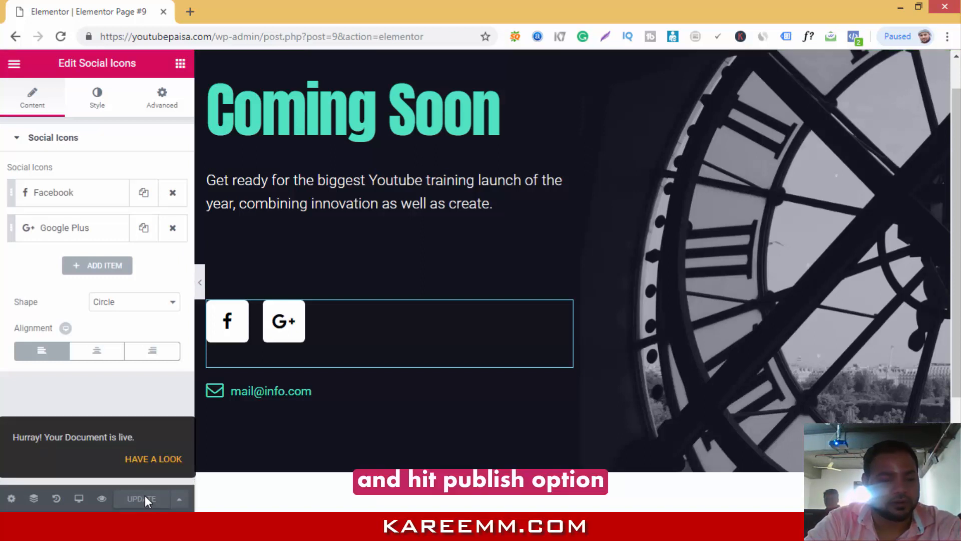
pyautogui.click(153, 459)
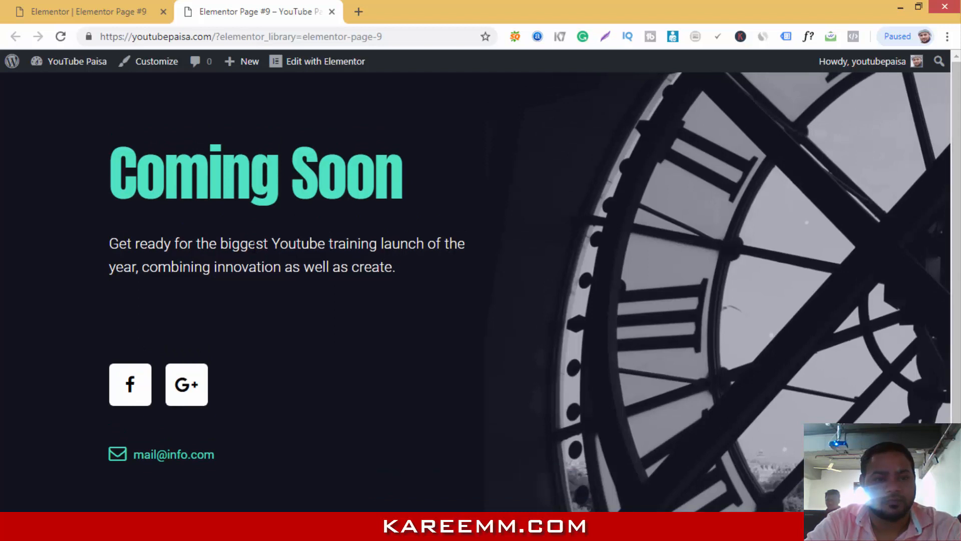
# Return to the editor tab and exit to the dashboard's edit screen for Elementor Page #9
pyautogui.click(217, 12)
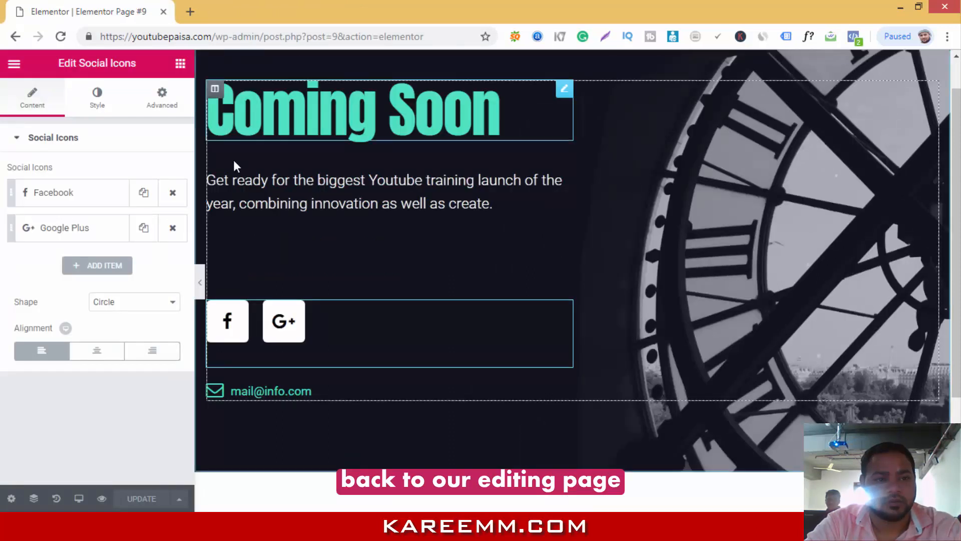
pyautogui.click(15, 63)
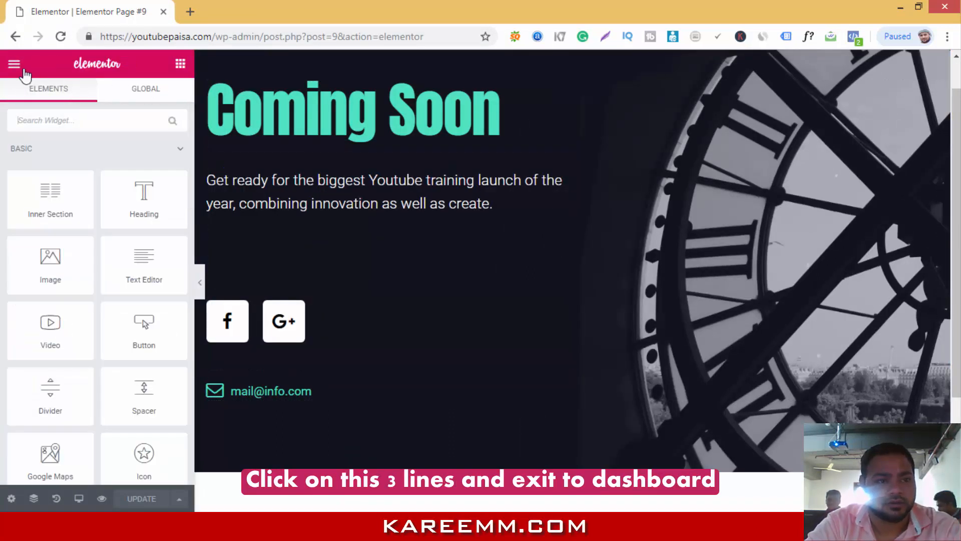
pyautogui.click(14, 64)
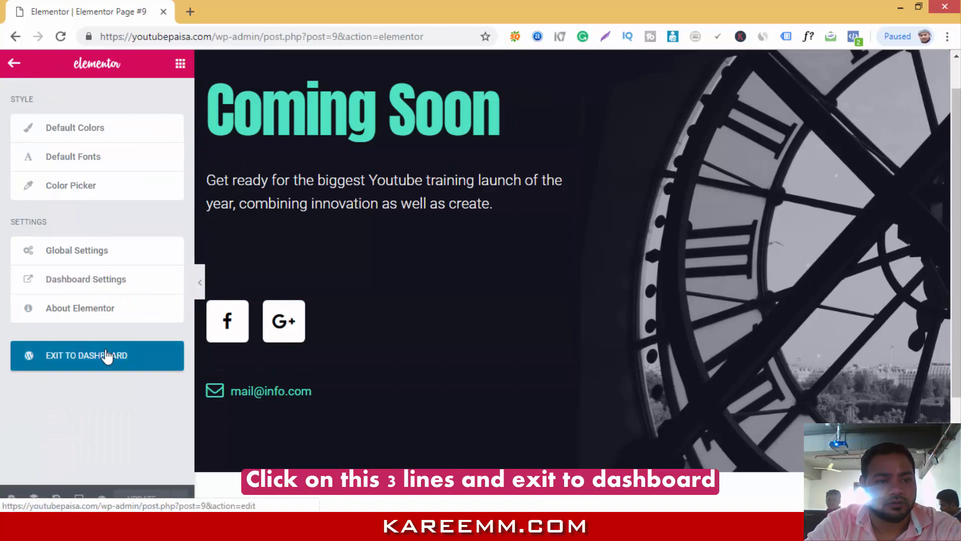
pyautogui.click(97, 355)
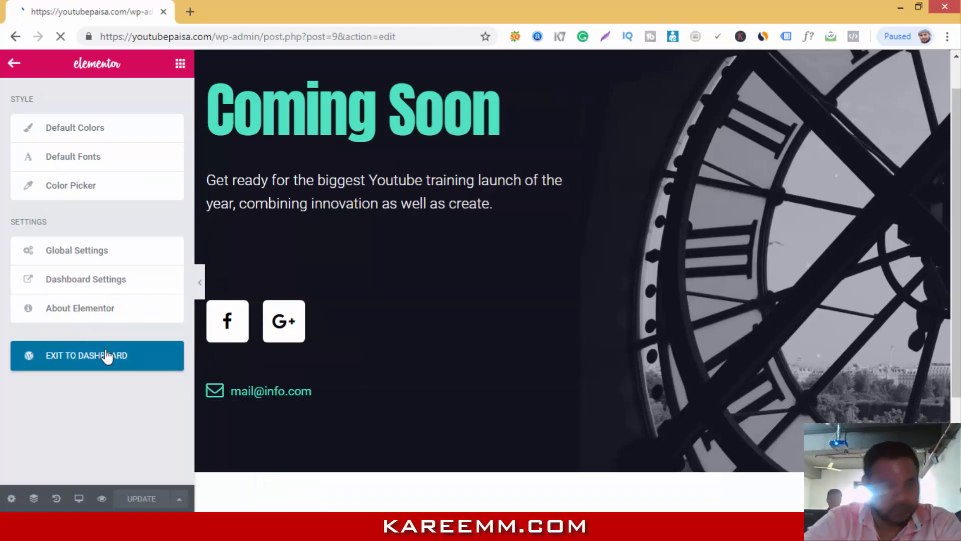
pyautogui.click(86, 355)
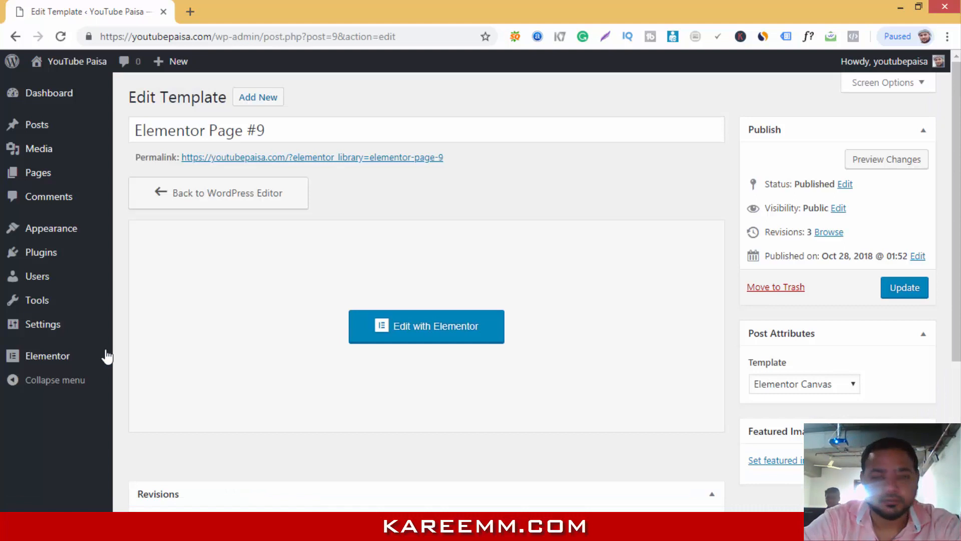
# Reach the Maintenance Mode settings via Elementor's Tools page in the admin sidebar
pyautogui.click(47, 356)
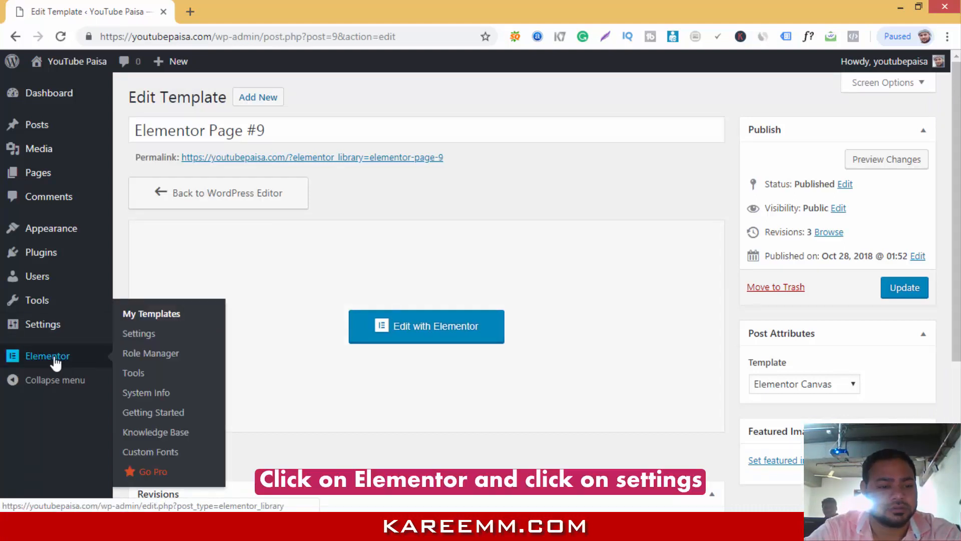
pyautogui.click(133, 373)
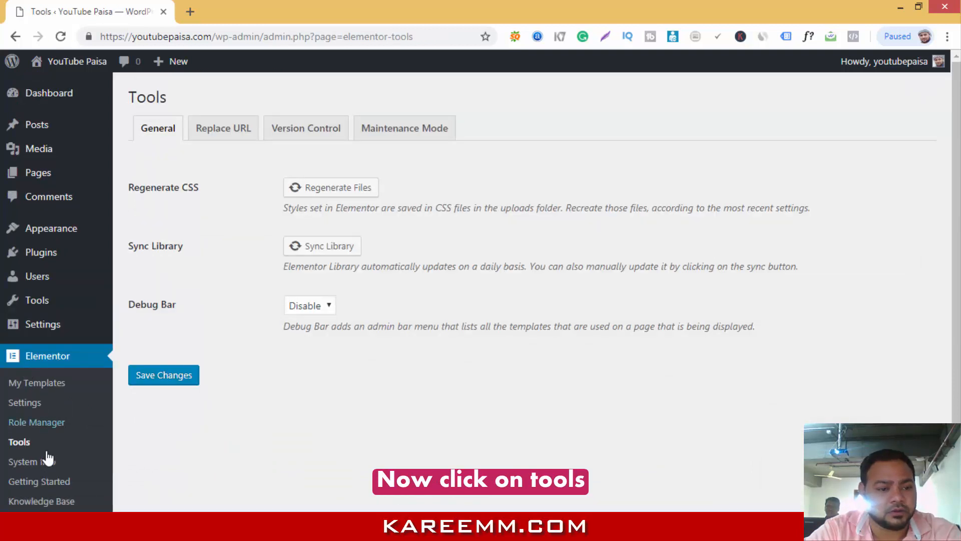
pyautogui.moveTo(404, 127)
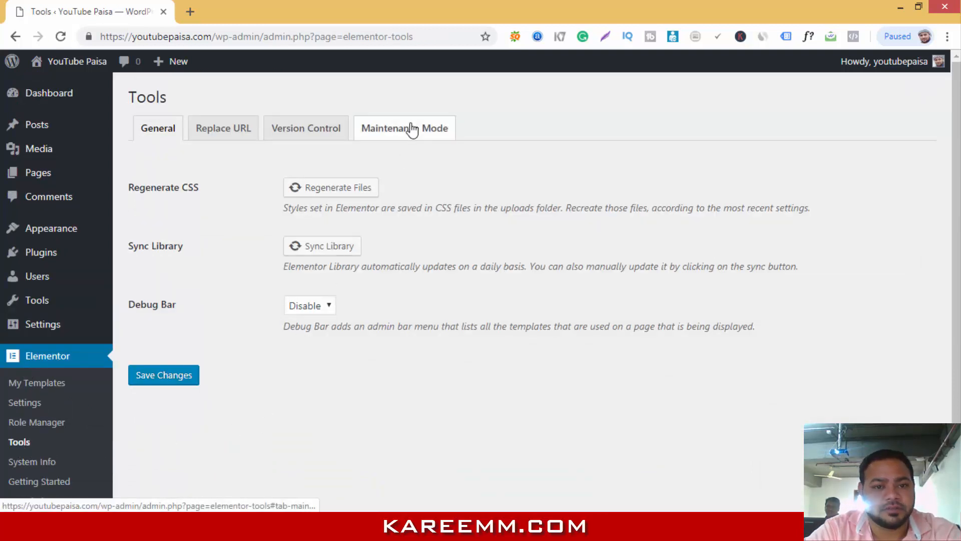
pyautogui.click(403, 127)
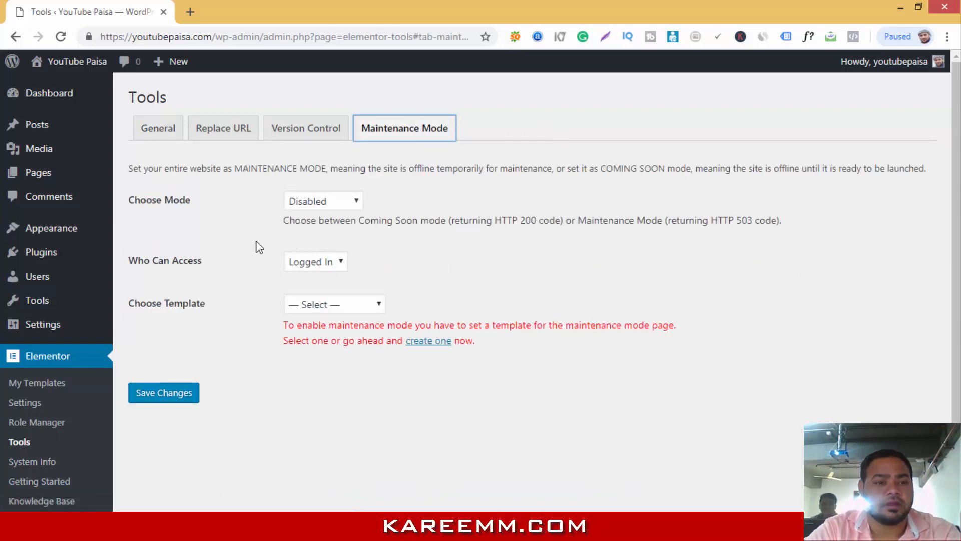
# Set mode to Coming Soon with Elementor Page #9 as template and save changes
pyautogui.click(324, 200)
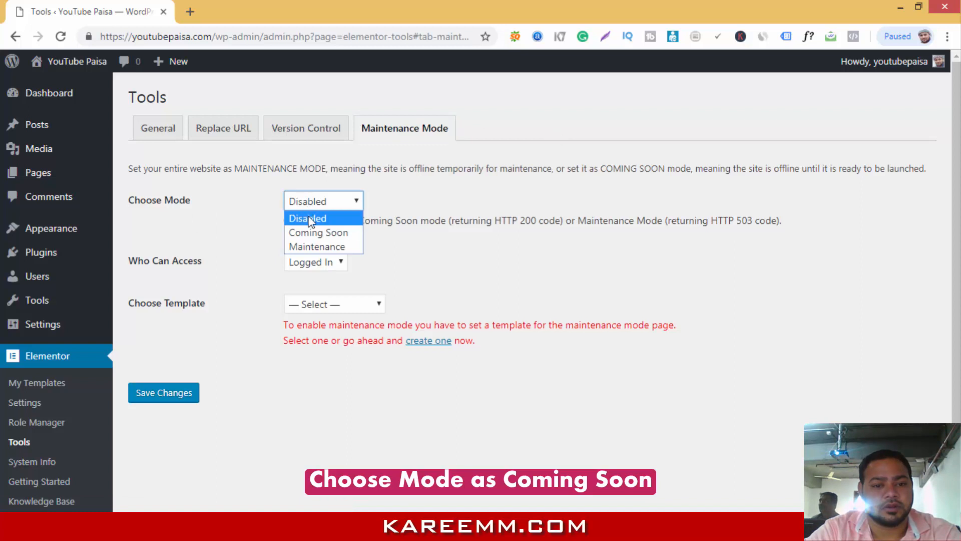
pyautogui.click(318, 231)
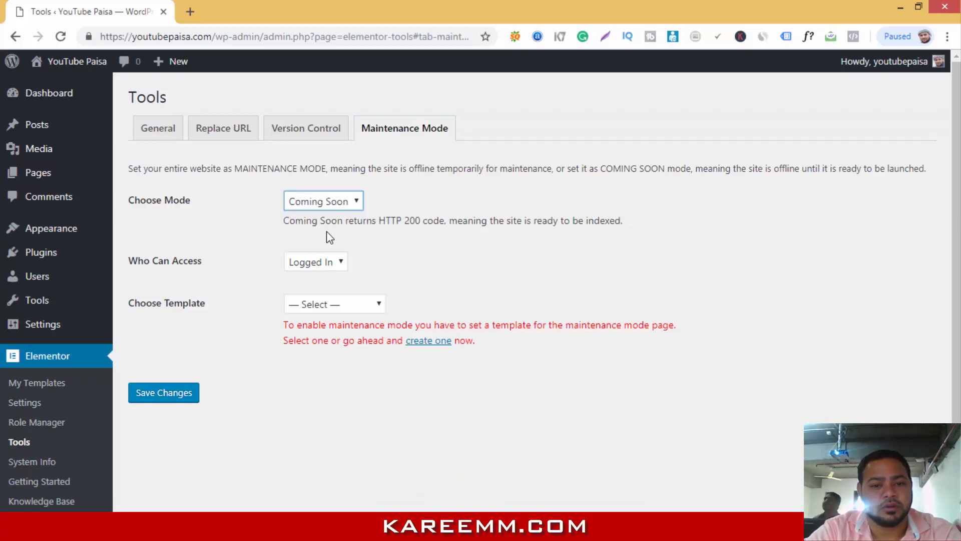
pyautogui.moveTo(444, 252)
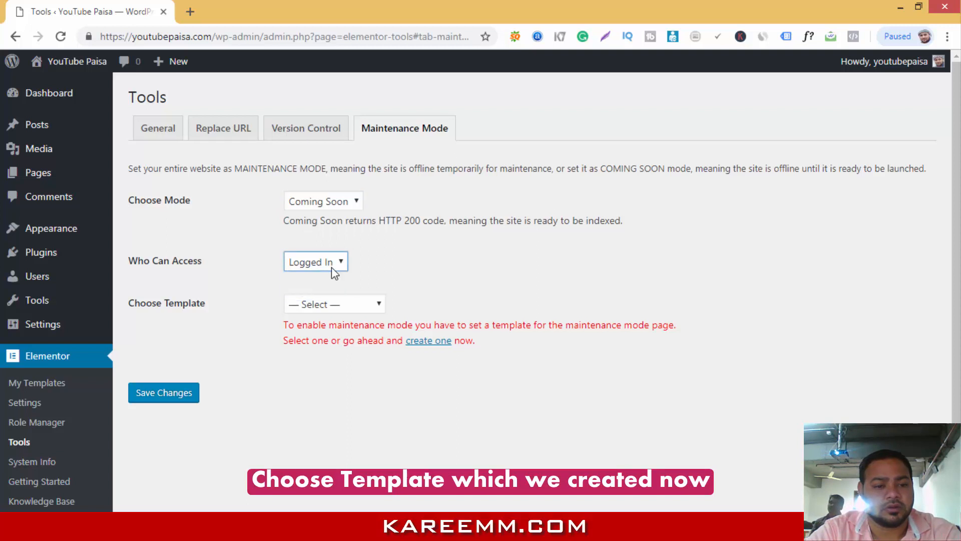
pyautogui.click(335, 304)
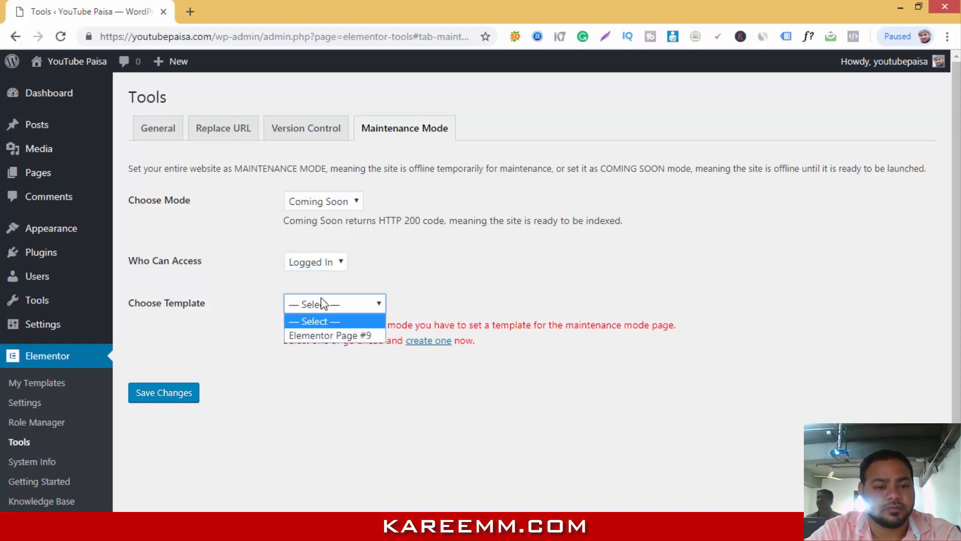
pyautogui.click(334, 335)
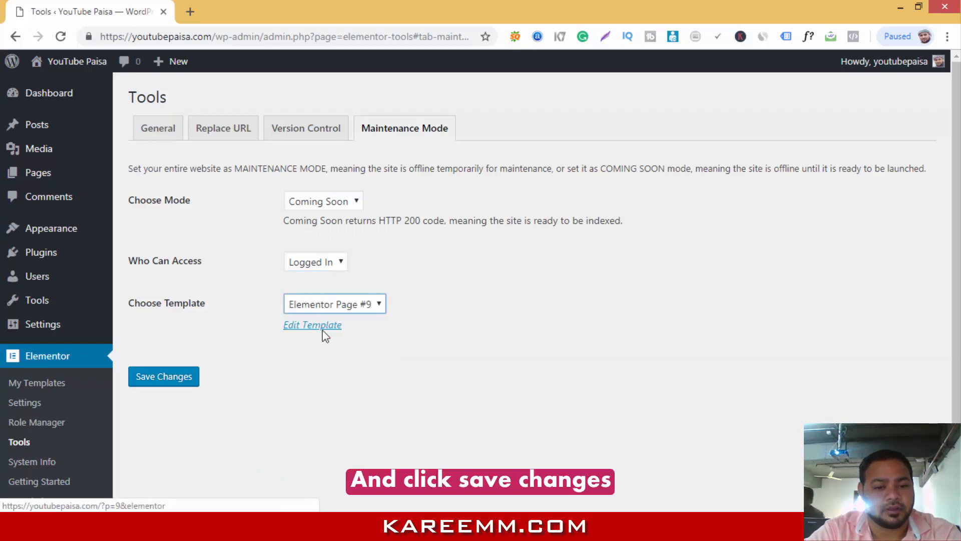
pyautogui.click(163, 376)
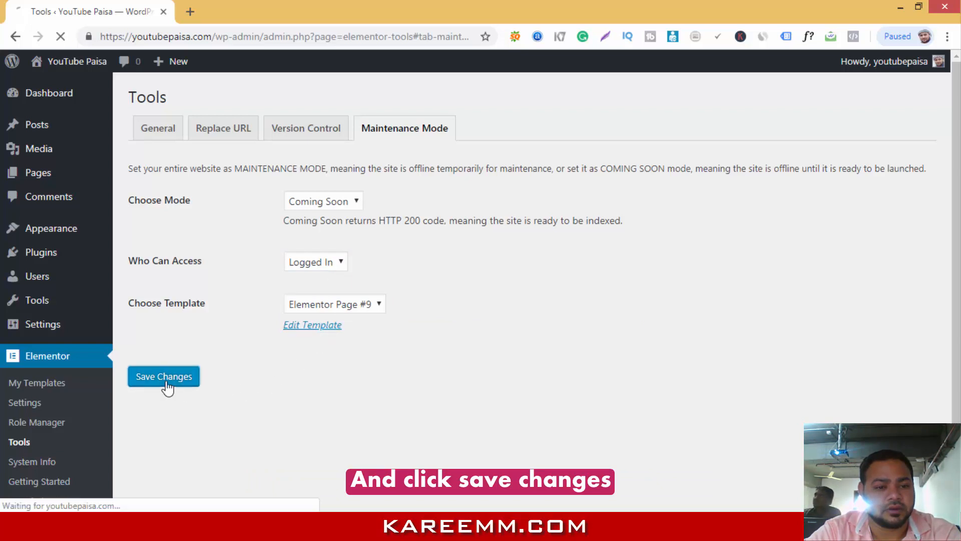
pyautogui.click(164, 376)
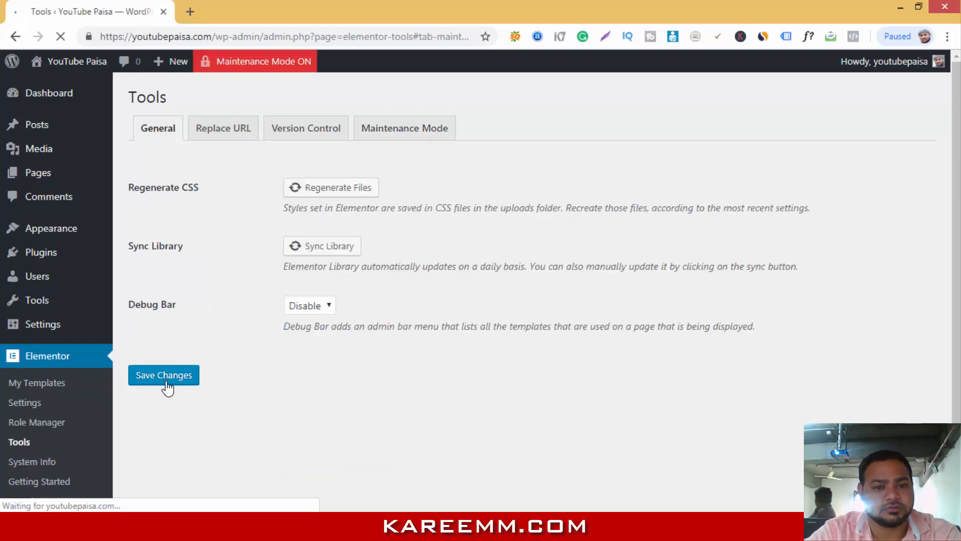
pyautogui.click(163, 374)
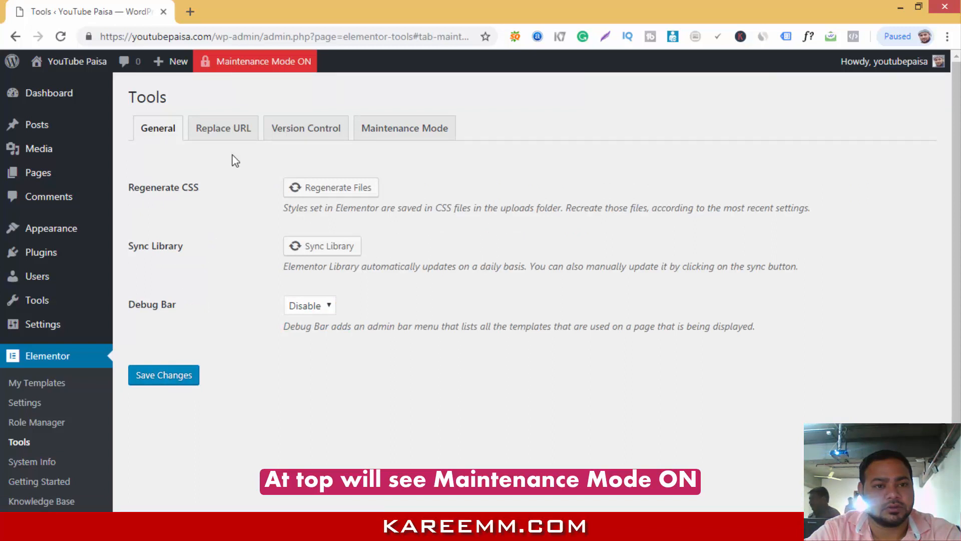